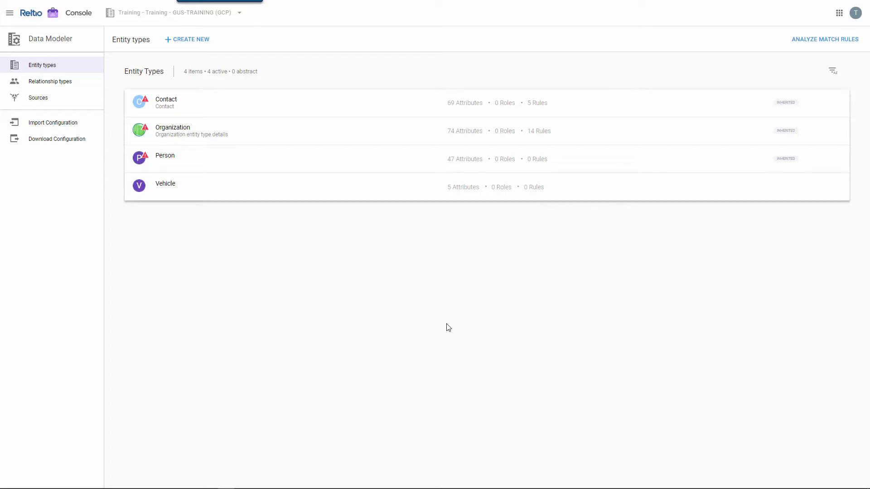
# Open the Person entity type's empty match rules list.
pyautogui.click(165, 156)
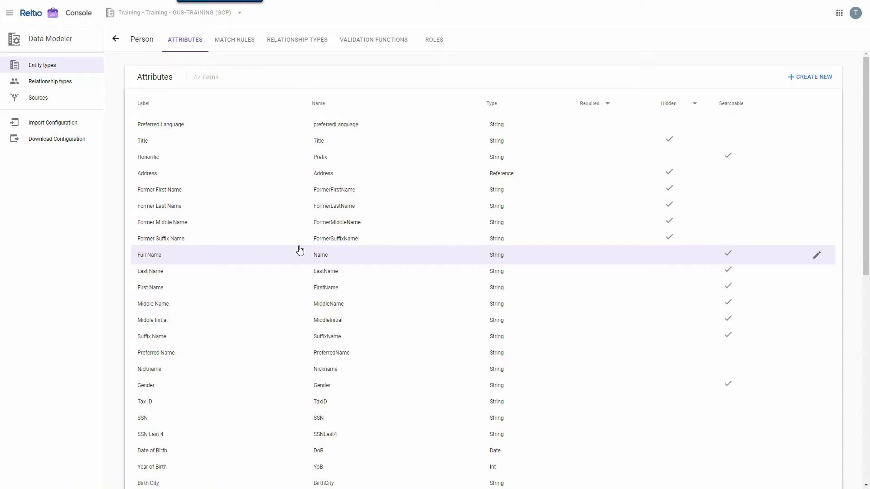
pyautogui.click(234, 40)
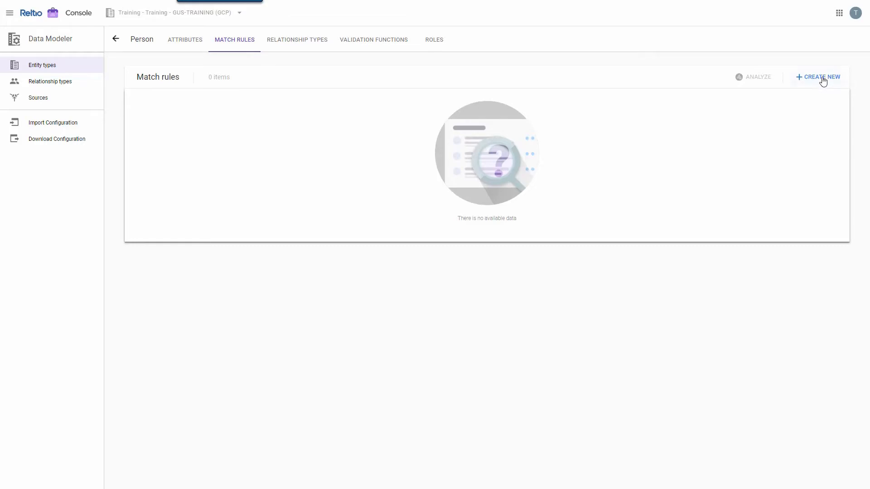
# Create a match rule labelled 'Exact first name, last name, email' with type Suspect for review.
pyautogui.click(821, 77)
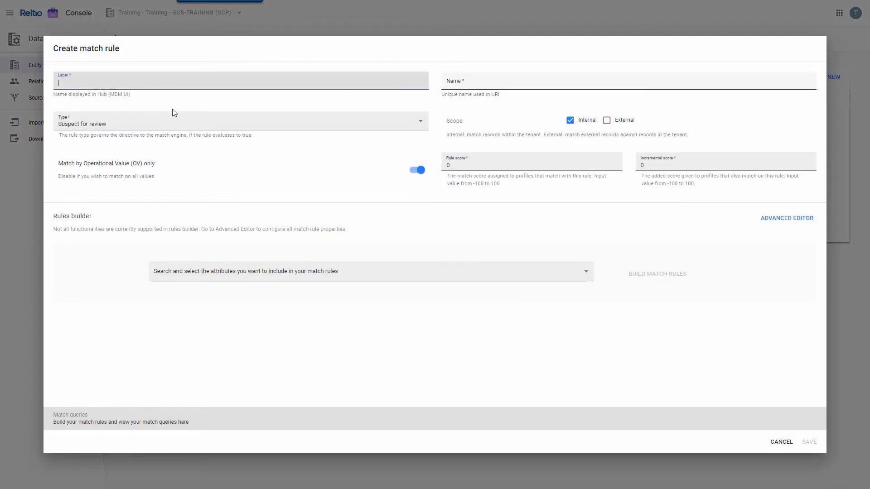
pyautogui.write('Exact first name, last name, email')
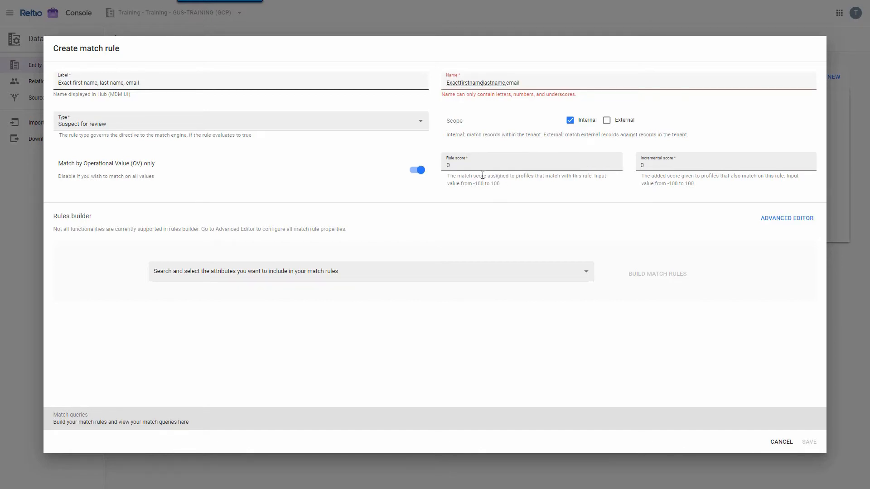
pyautogui.click(240, 121)
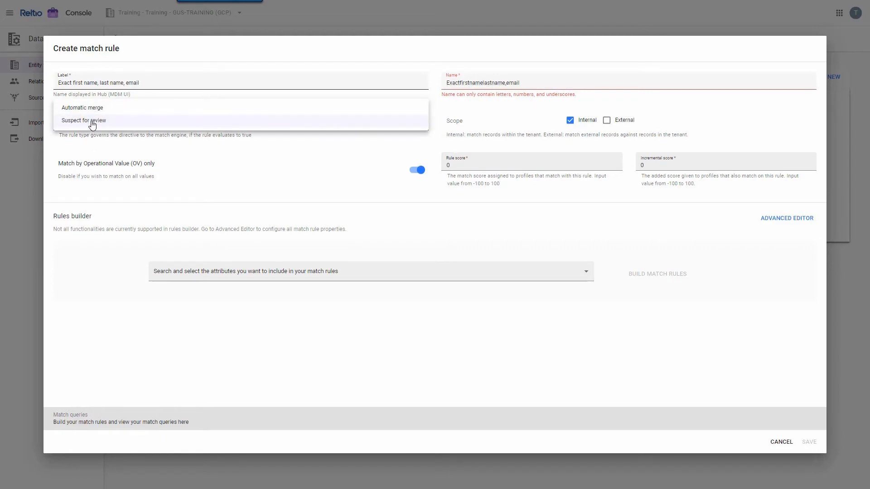
pyautogui.click(83, 121)
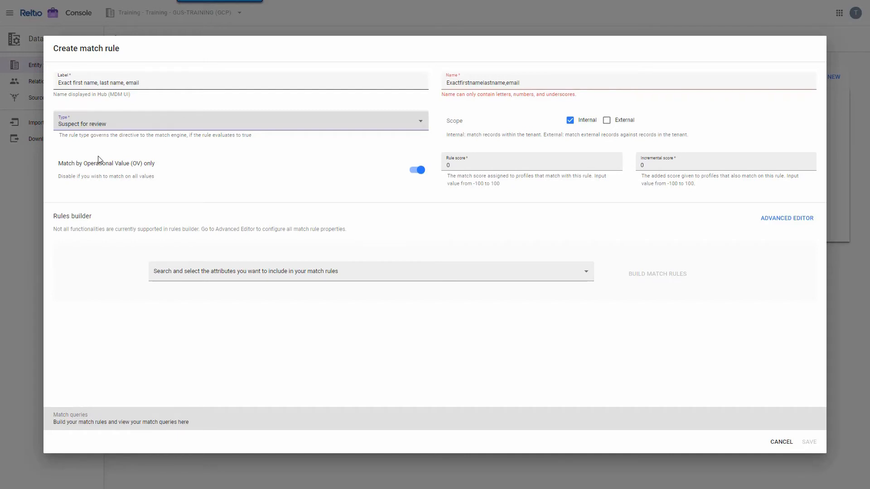
# Pick First Name from the attribute list and scroll for Last Name and Email.
pyautogui.click(371, 272)
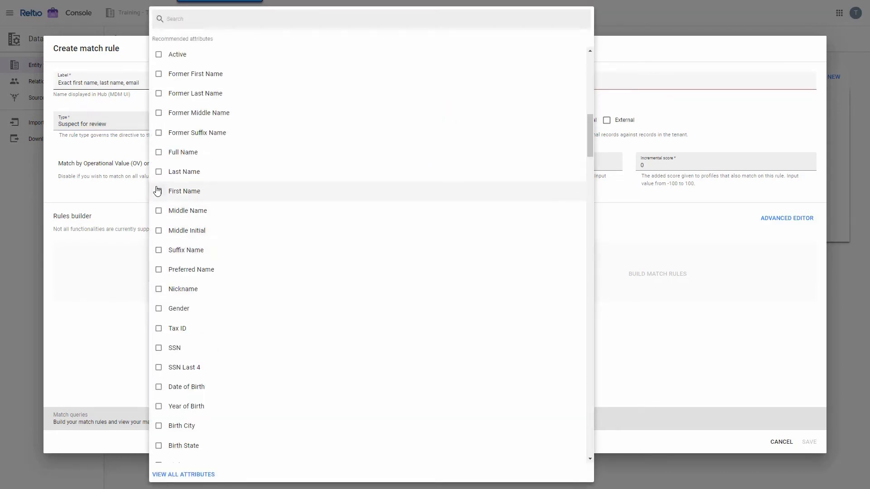
pyautogui.click(158, 190)
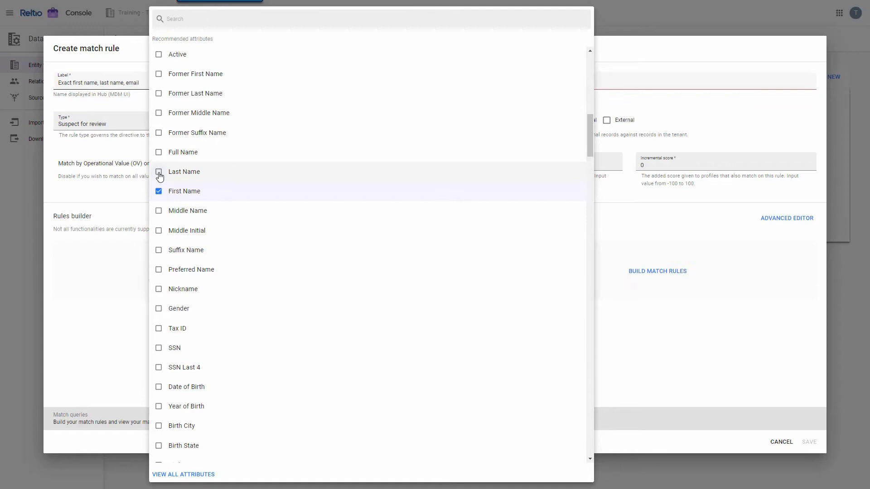
pyautogui.scroll(-3)
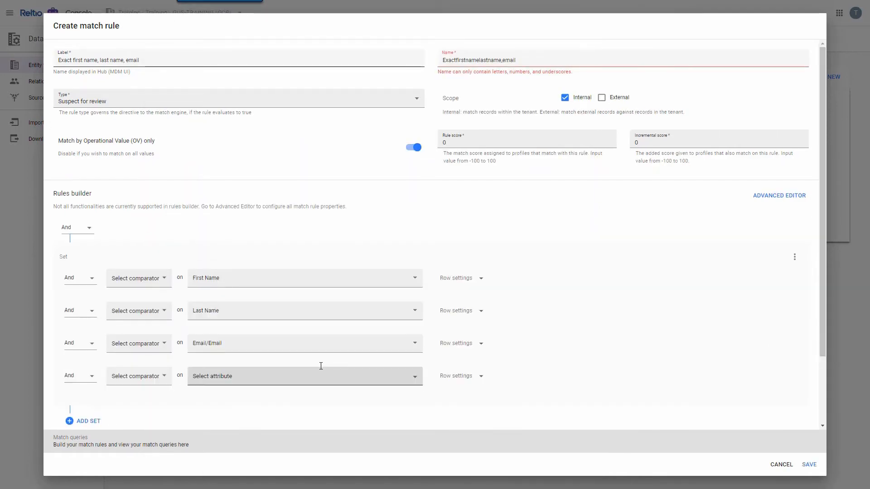
pyautogui.moveTo(267, 303)
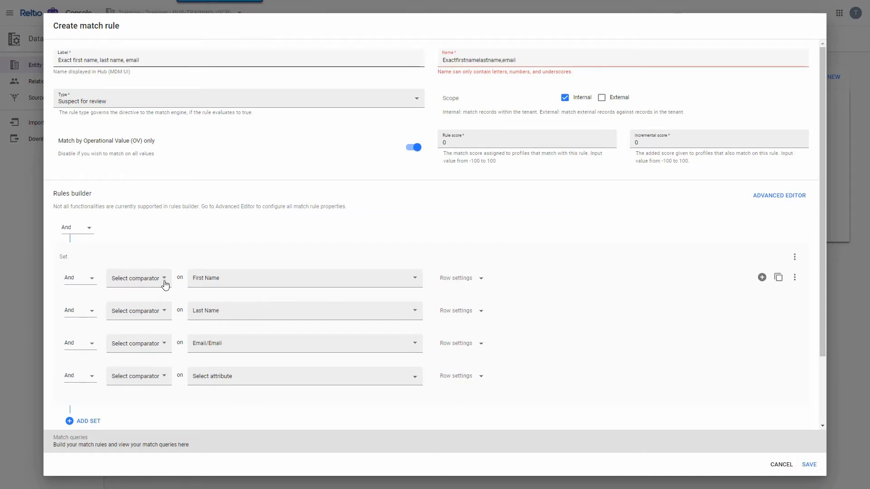
# Set First Name's comparator to Exact, review its operator options, and save the rule.
pyautogui.click(138, 277)
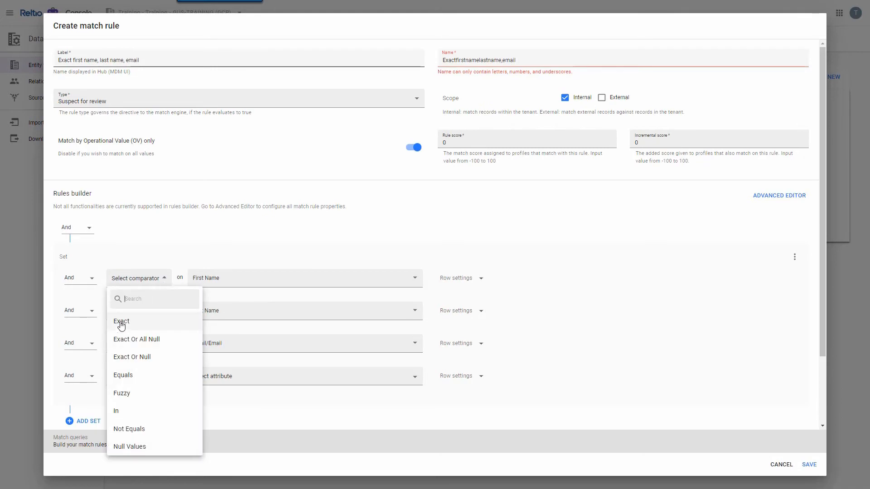
pyautogui.click(121, 321)
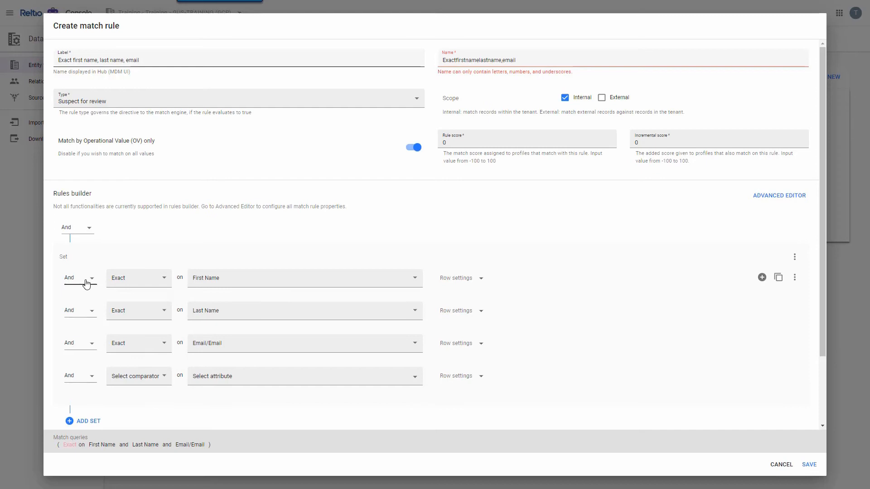
pyautogui.click(80, 278)
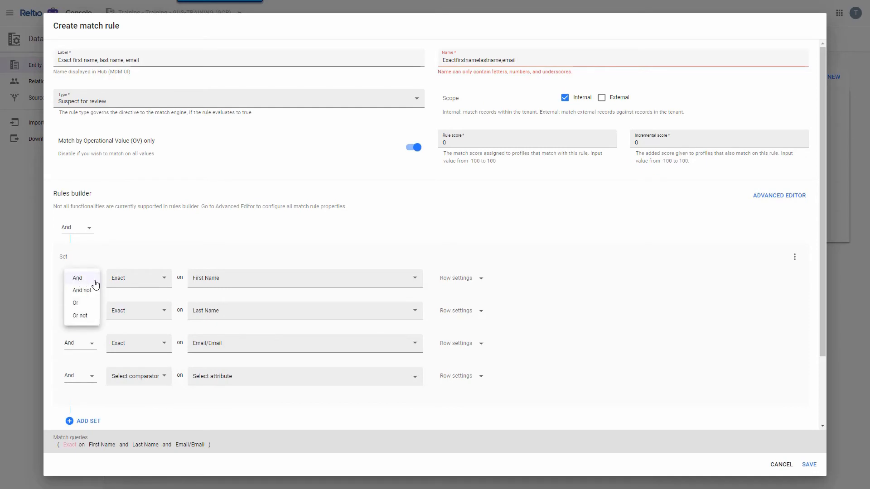
pyautogui.moveTo(84, 279)
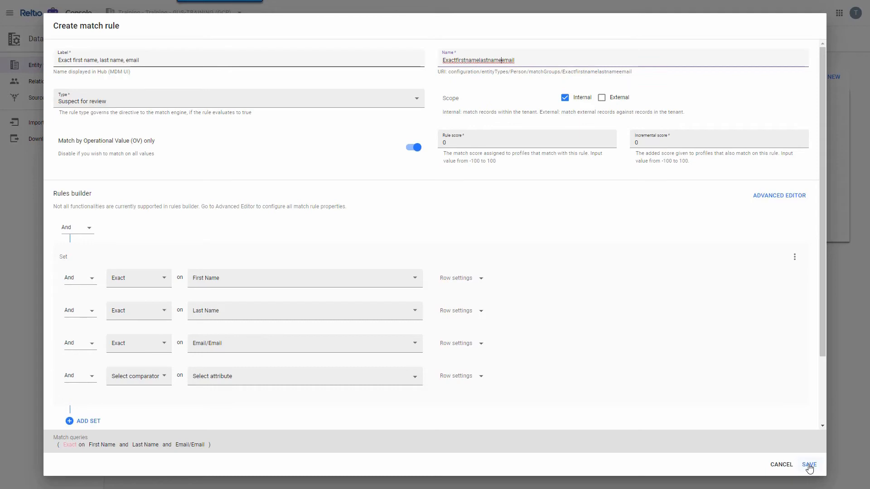
pyautogui.click(808, 464)
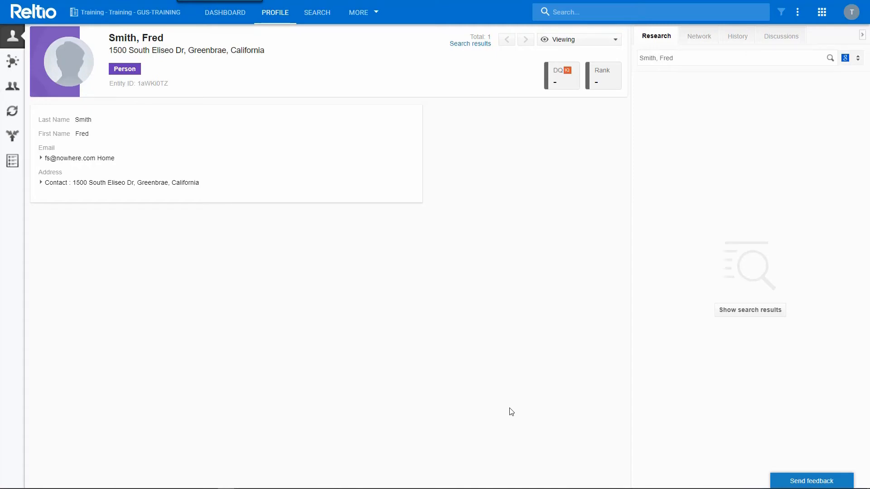
pyautogui.moveTo(614, 386)
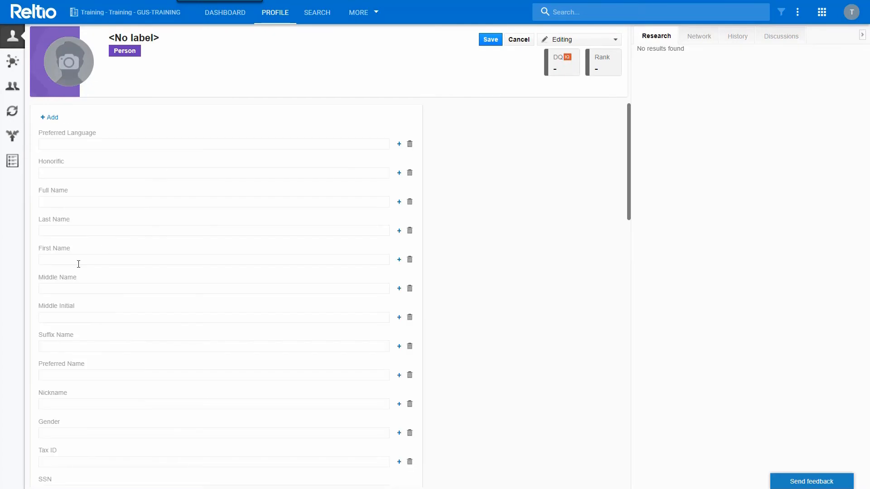
pyautogui.write('emai')
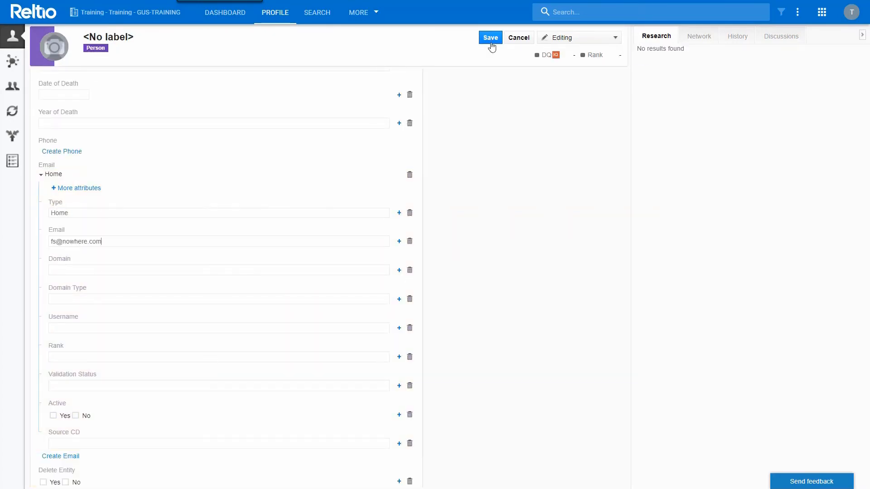
pyautogui.click(489, 37)
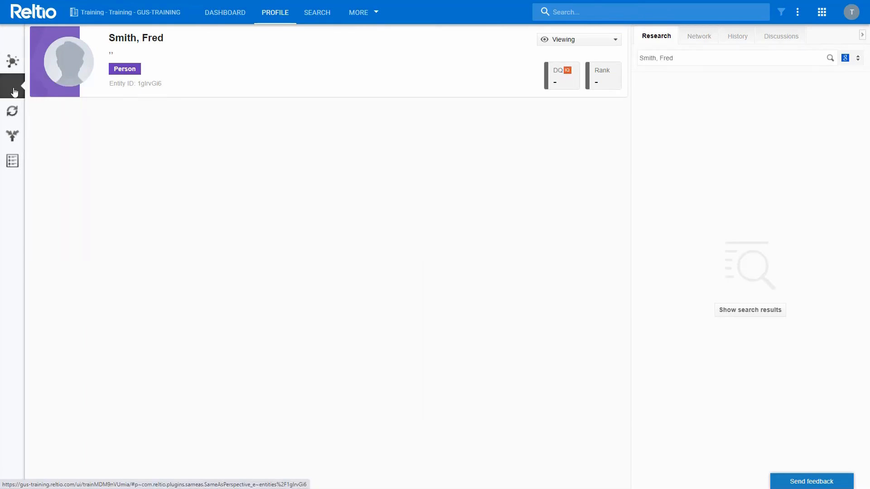
pyautogui.click(12, 87)
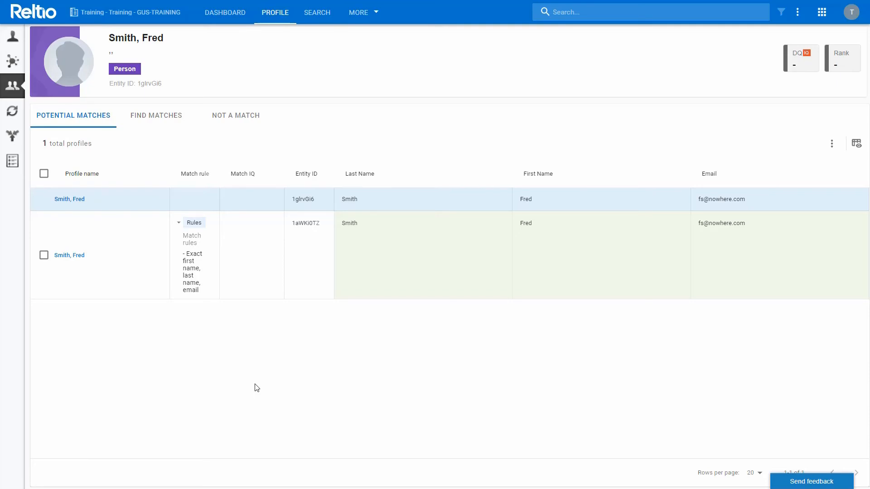
pyautogui.moveTo(821, 255)
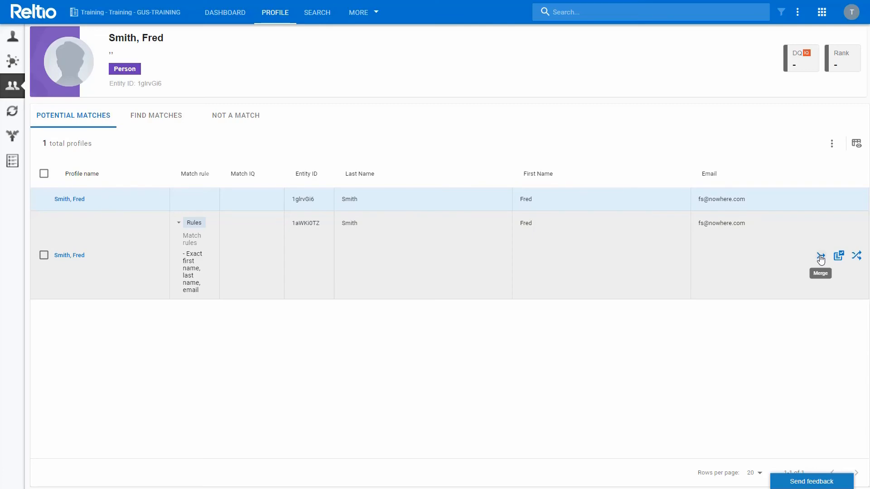
pyautogui.moveTo(856, 256)
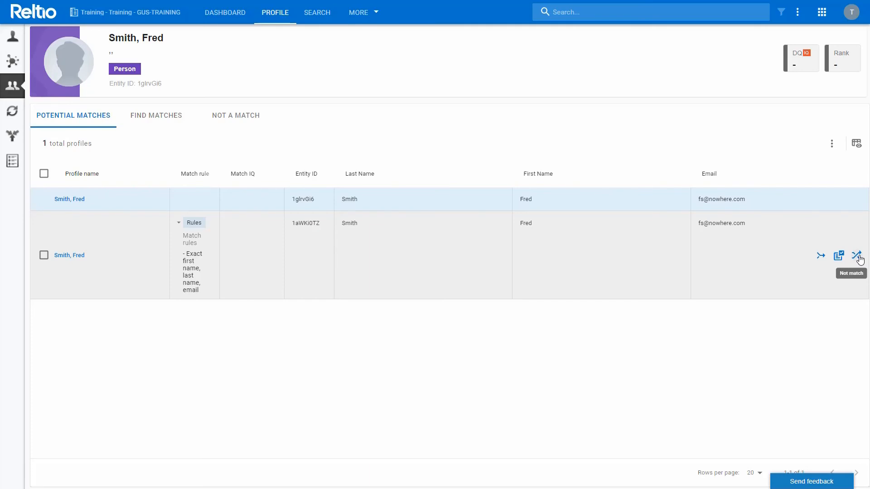
pyautogui.moveTo(839, 255)
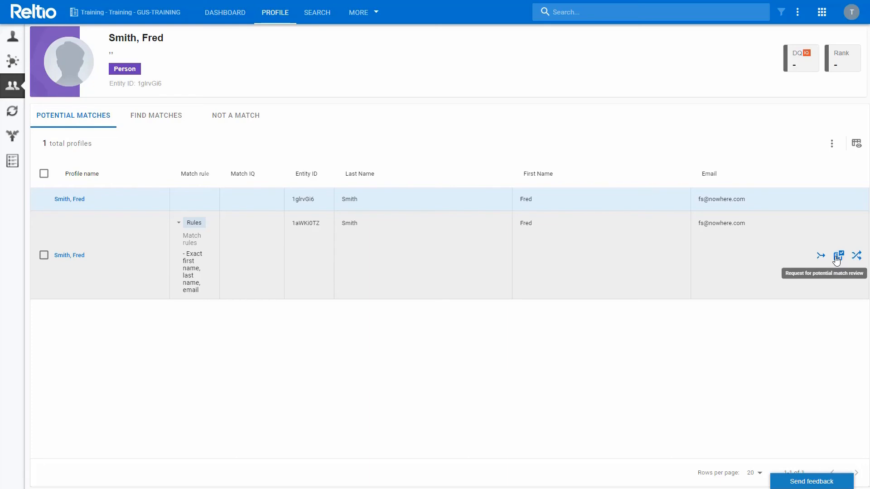
pyautogui.moveTo(821, 255)
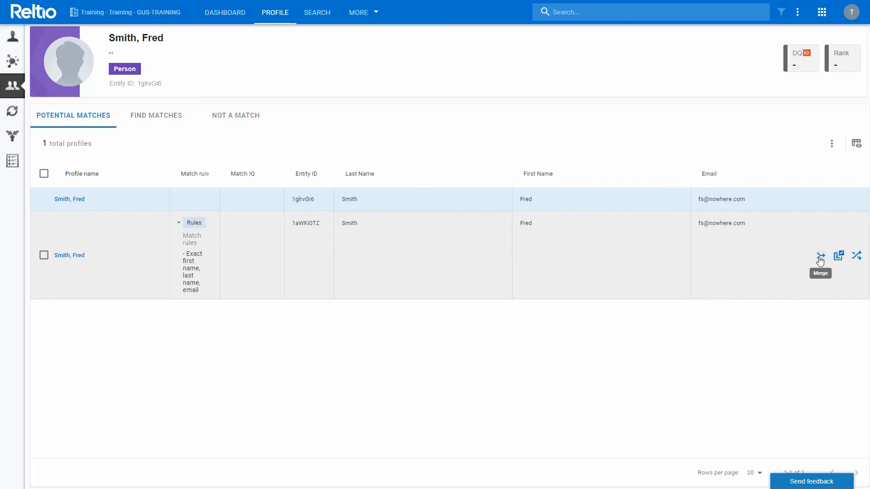
pyautogui.click(820, 255)
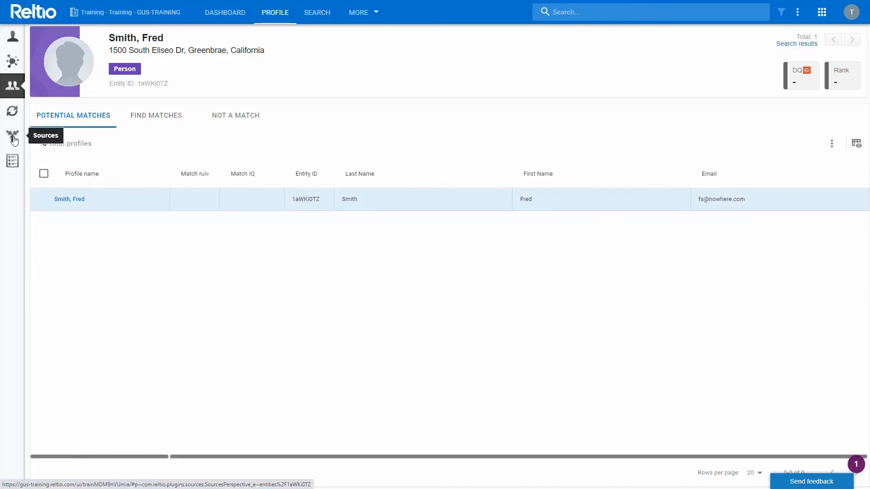
pyautogui.click(12, 136)
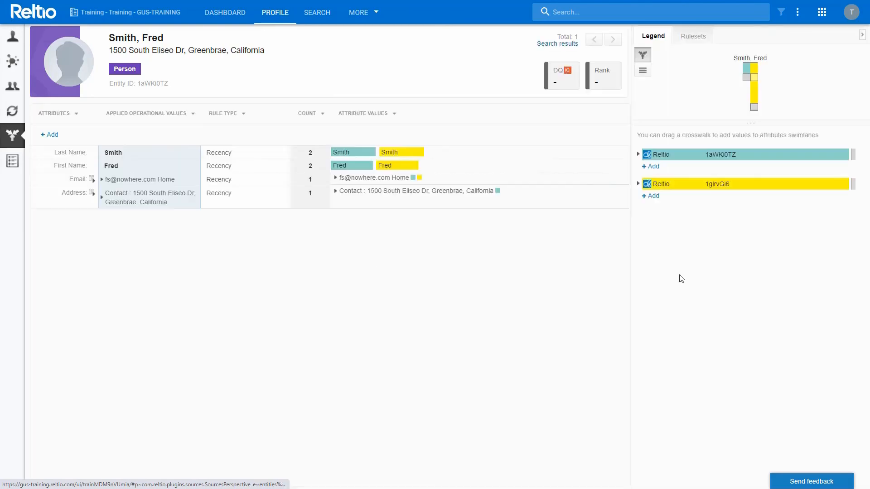